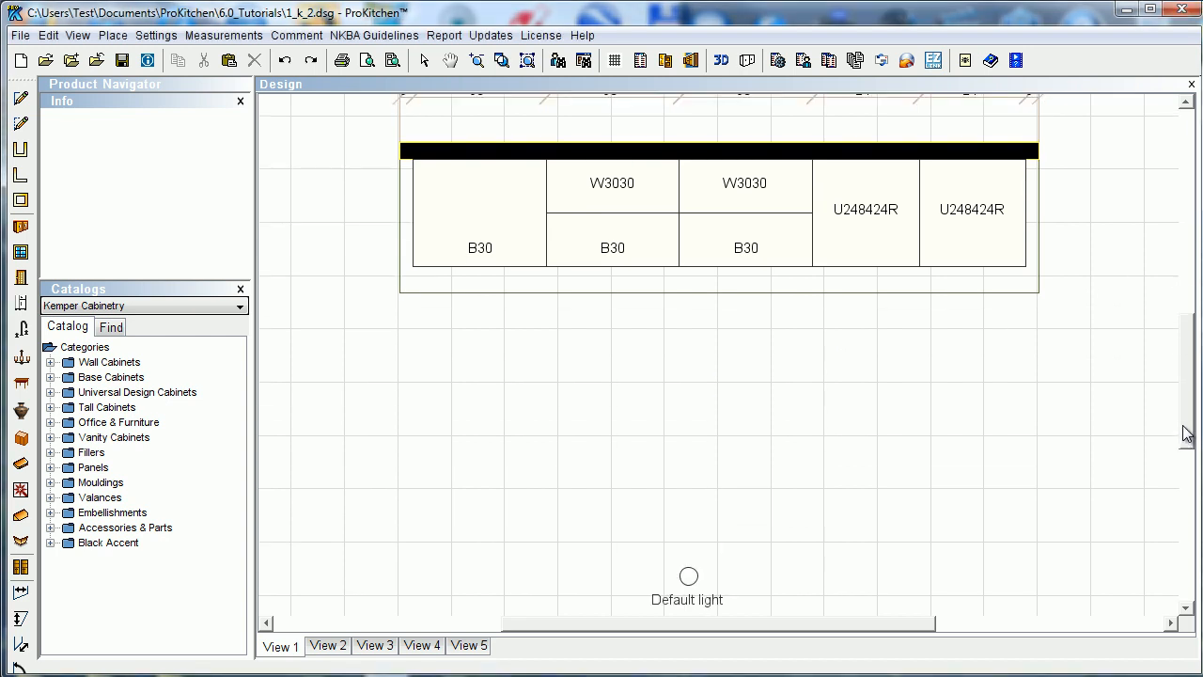
Place a W3015 from Wall Standard Cabinets 15" High above the leftmost B30 base cabinet
right_click(639, 252)
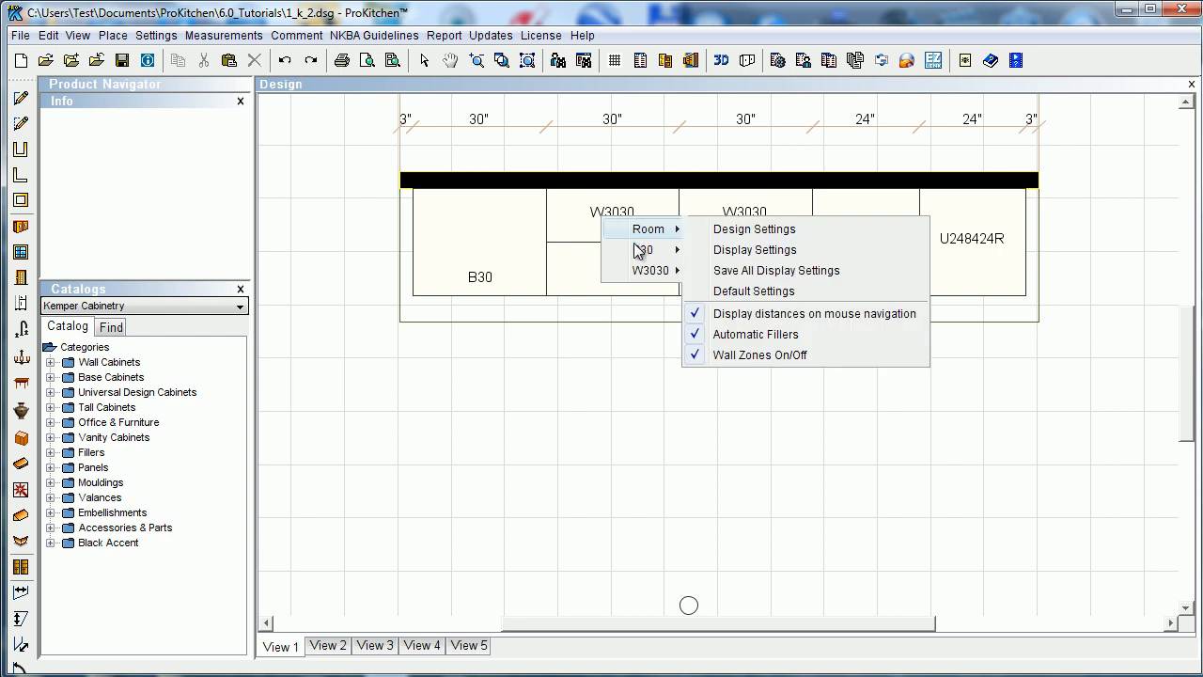
mouse_move(648, 270)
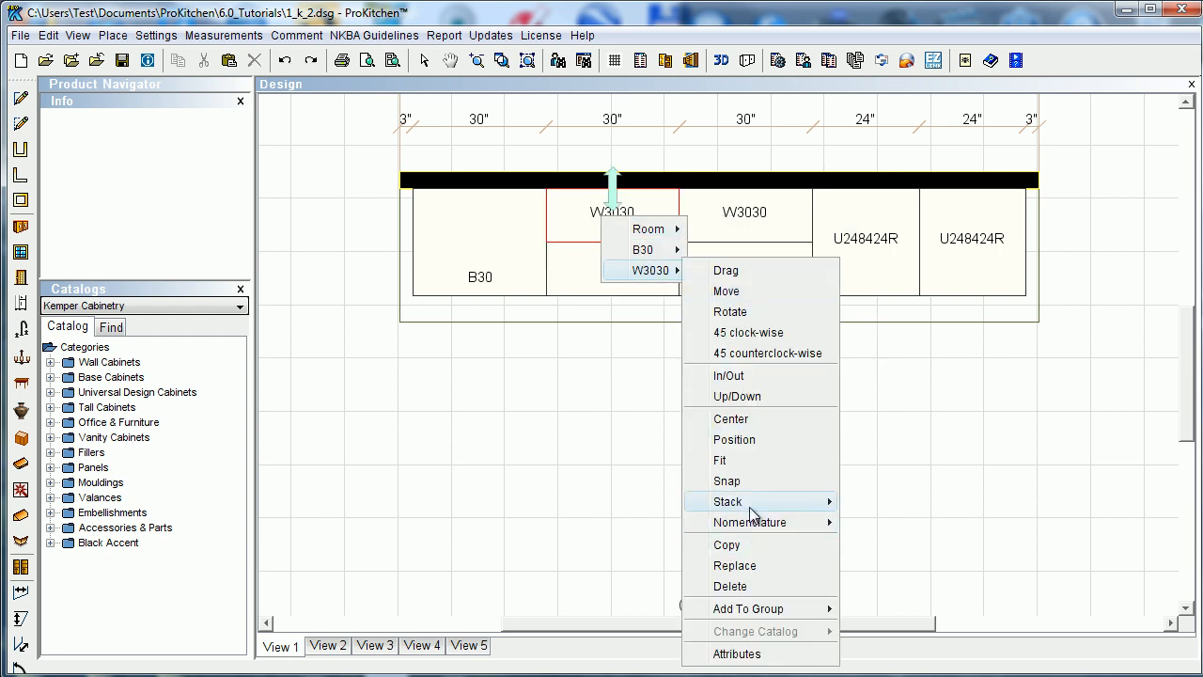
mouse_move(729, 499)
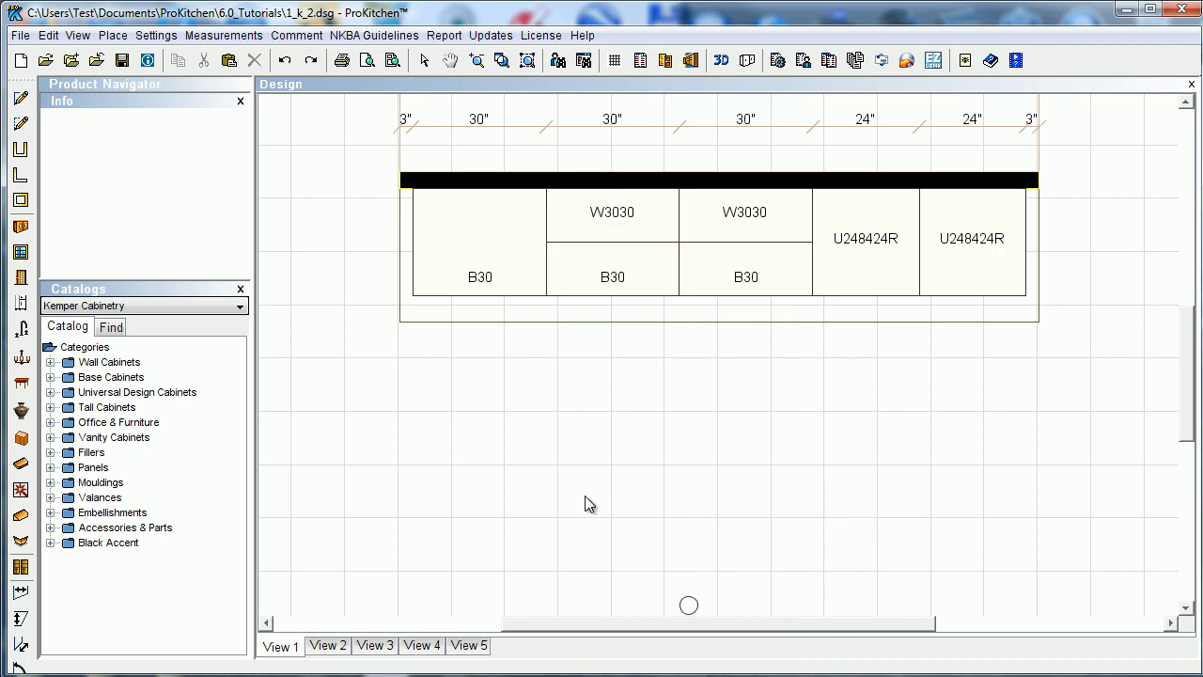
mouse_move(421, 402)
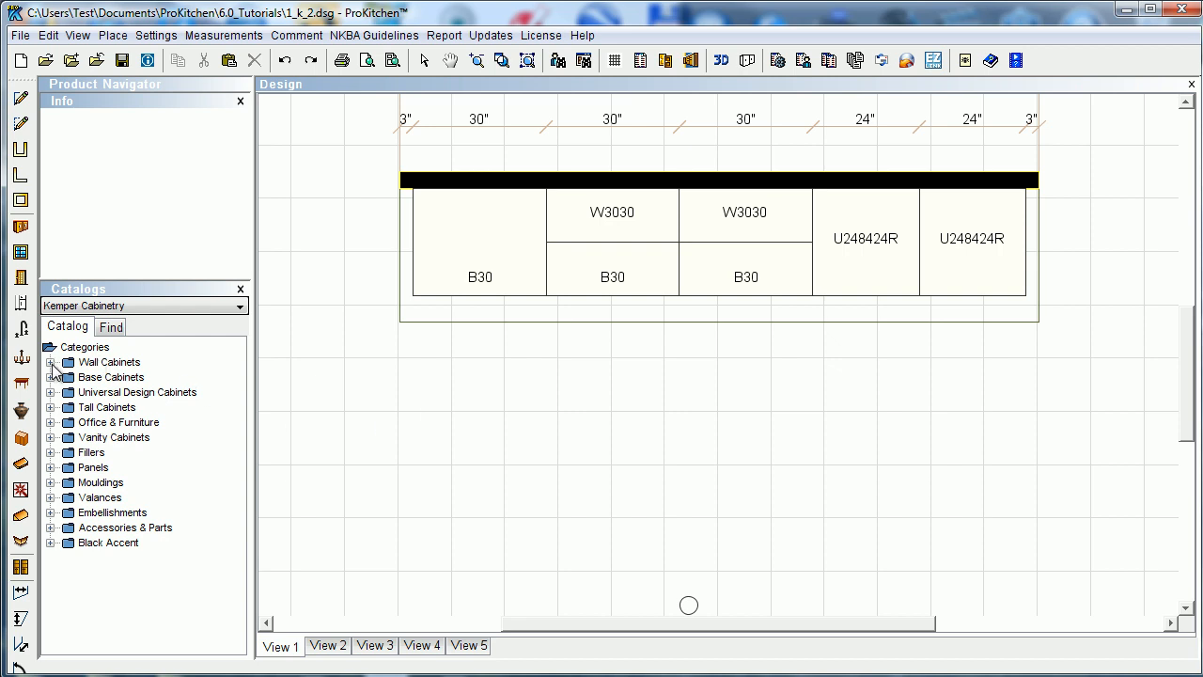
left_click(51, 361)
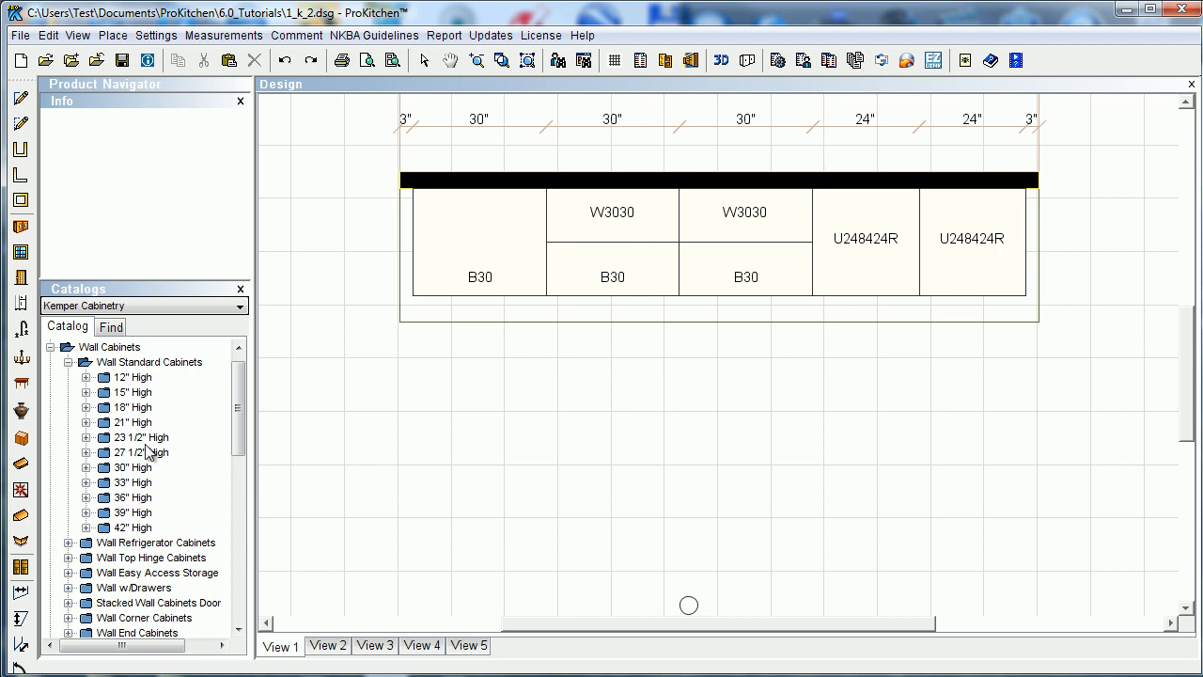
left_click(86, 393)
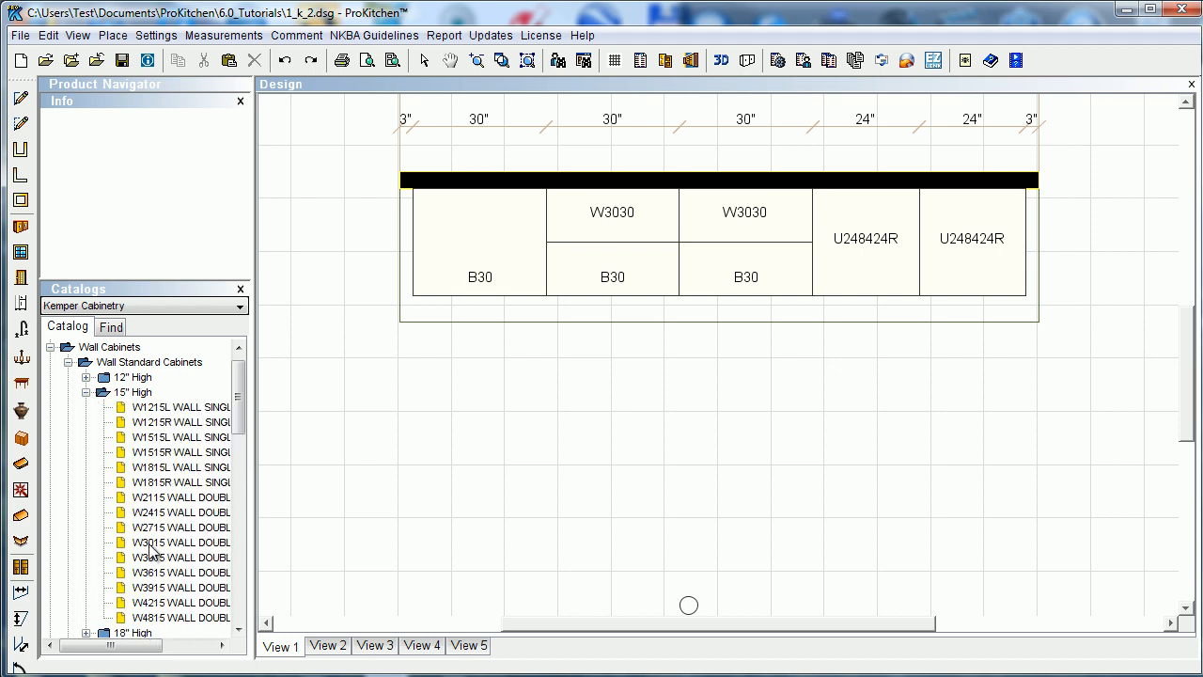
left_click(180, 541)
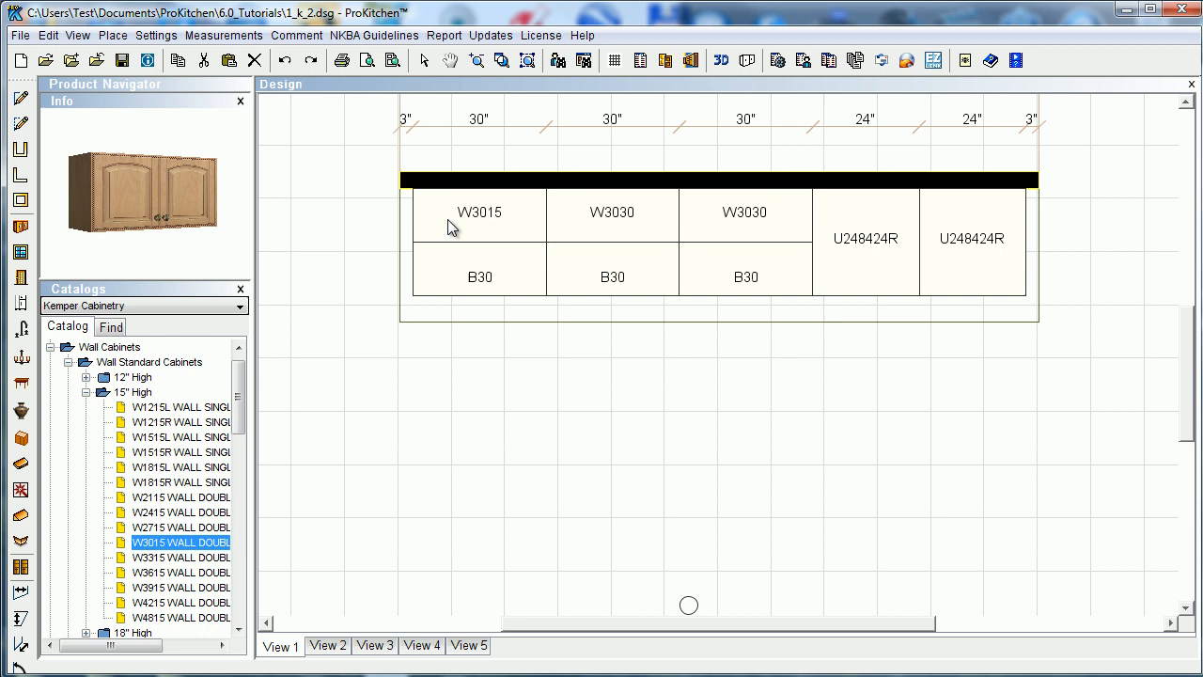
mouse_move(474, 233)
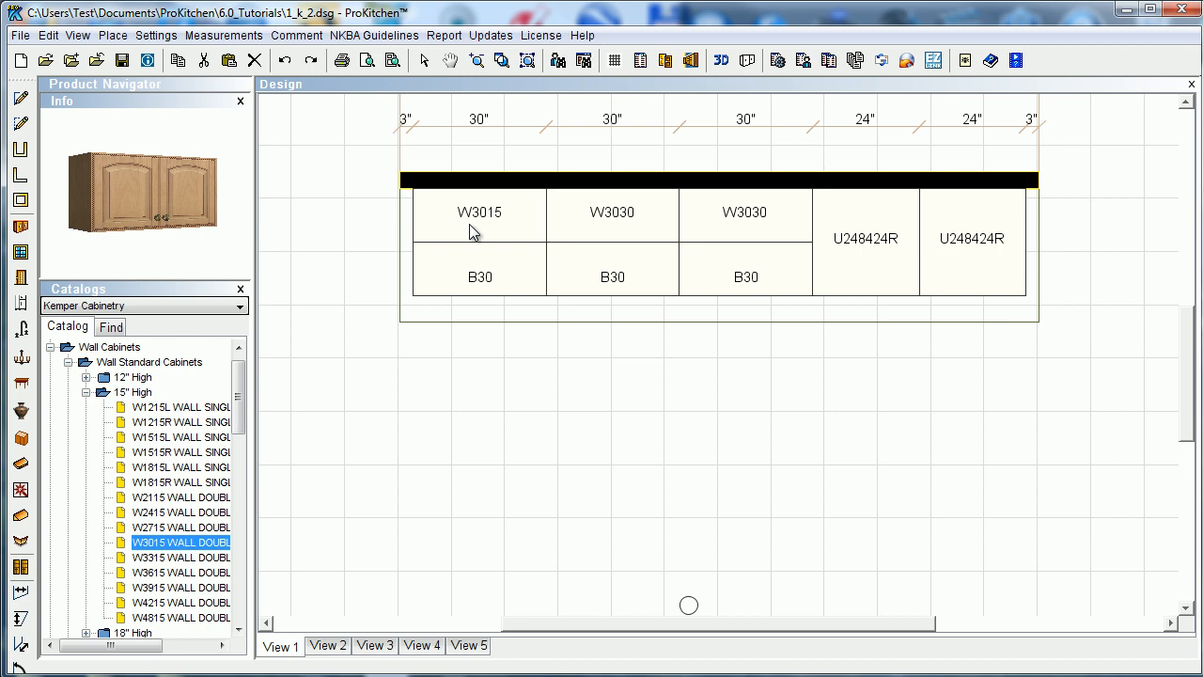
mouse_move(911, 526)
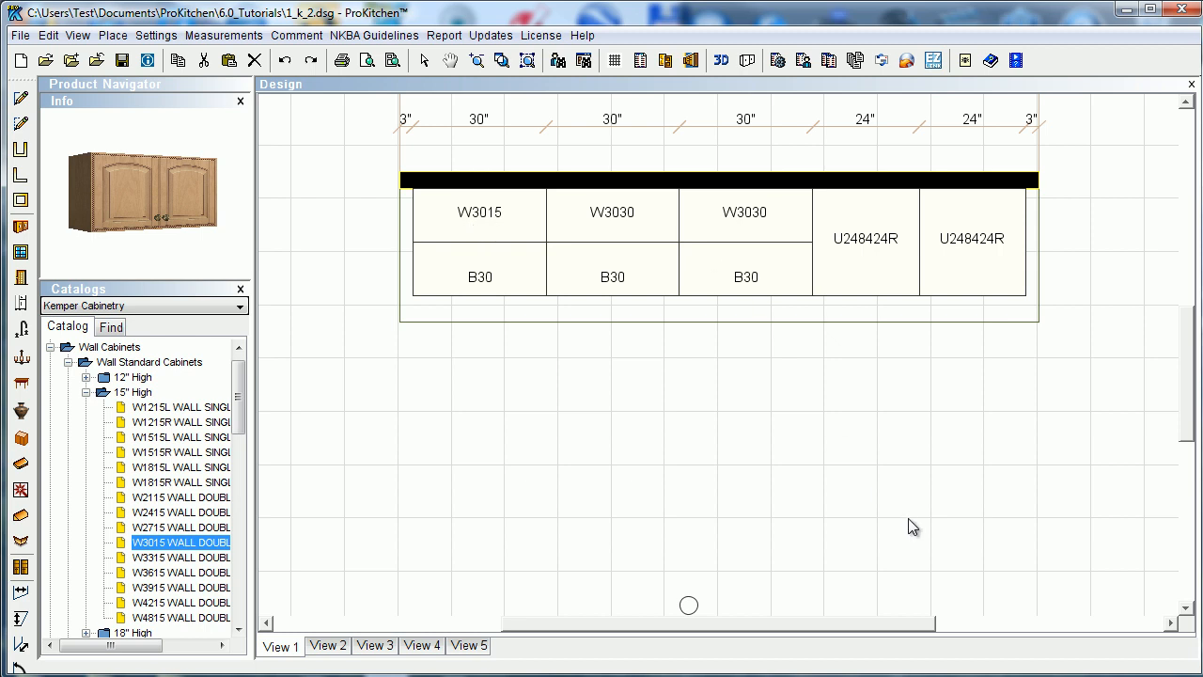
mouse_move(473, 419)
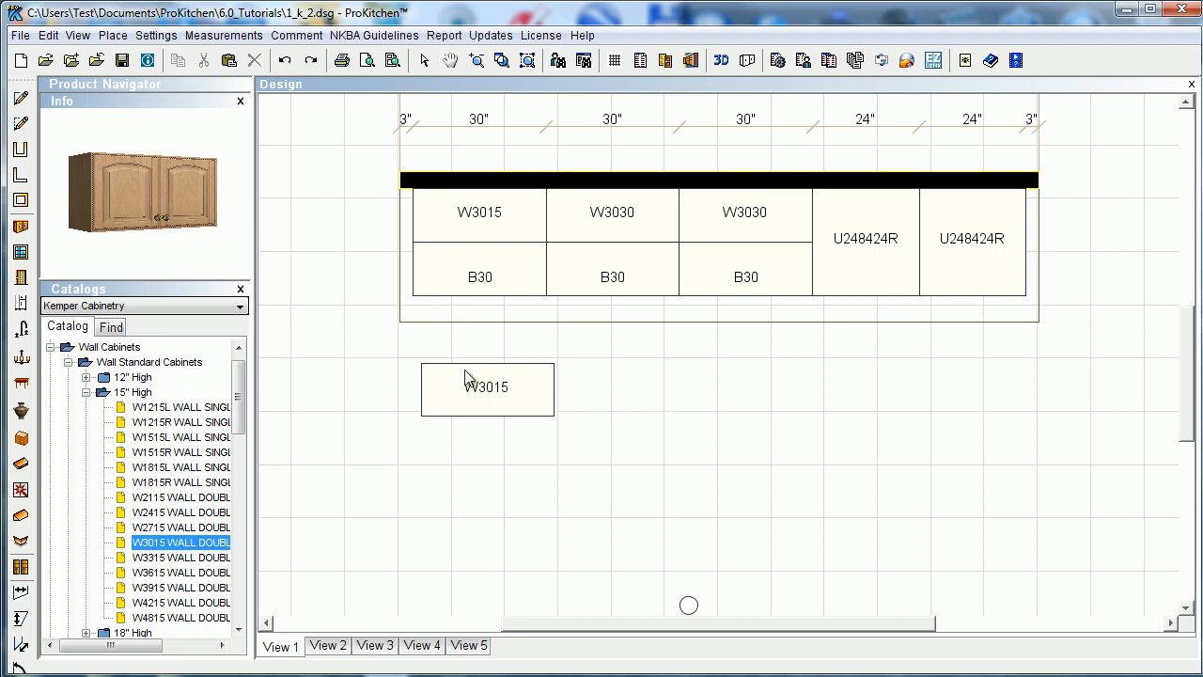
Stack a second W3015 below the existing W3015 over the leftmost base cabinet
right_click(487, 387)
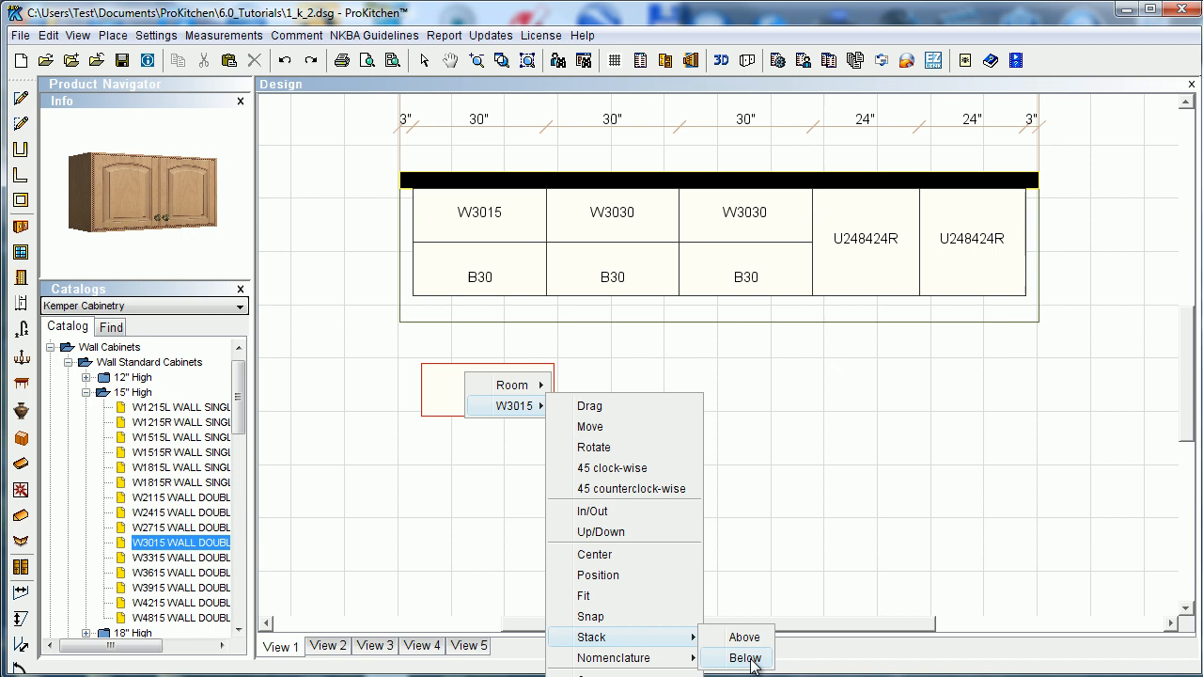
left_click(744, 658)
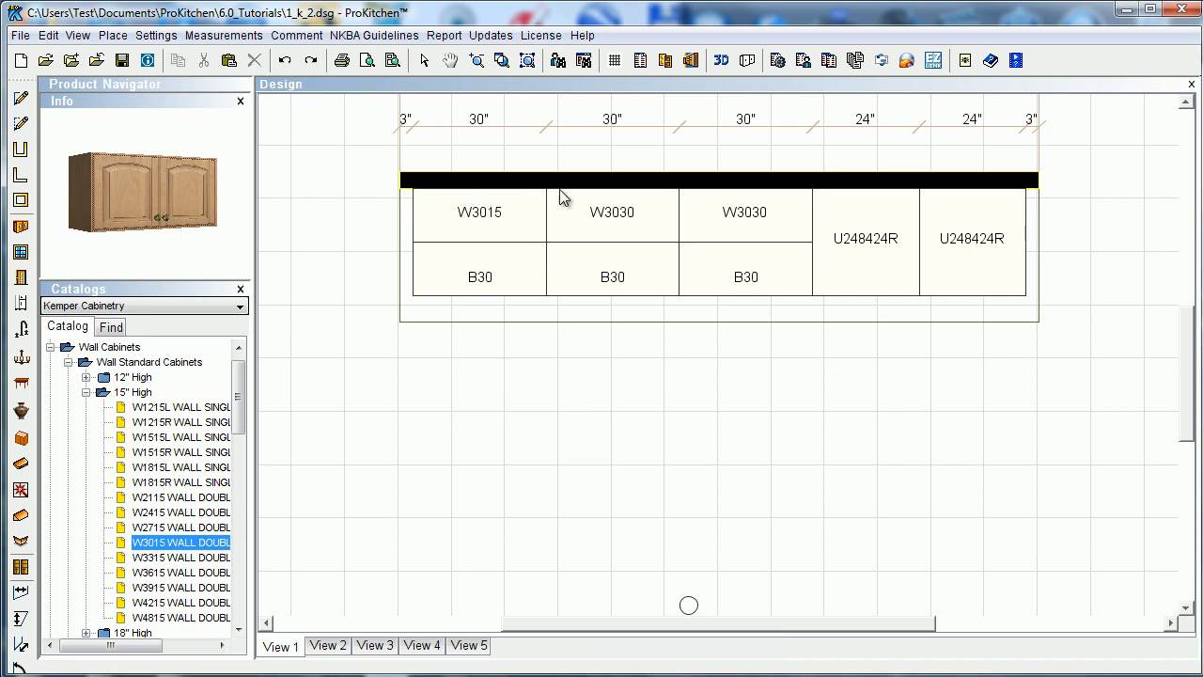
left_click(718, 180)
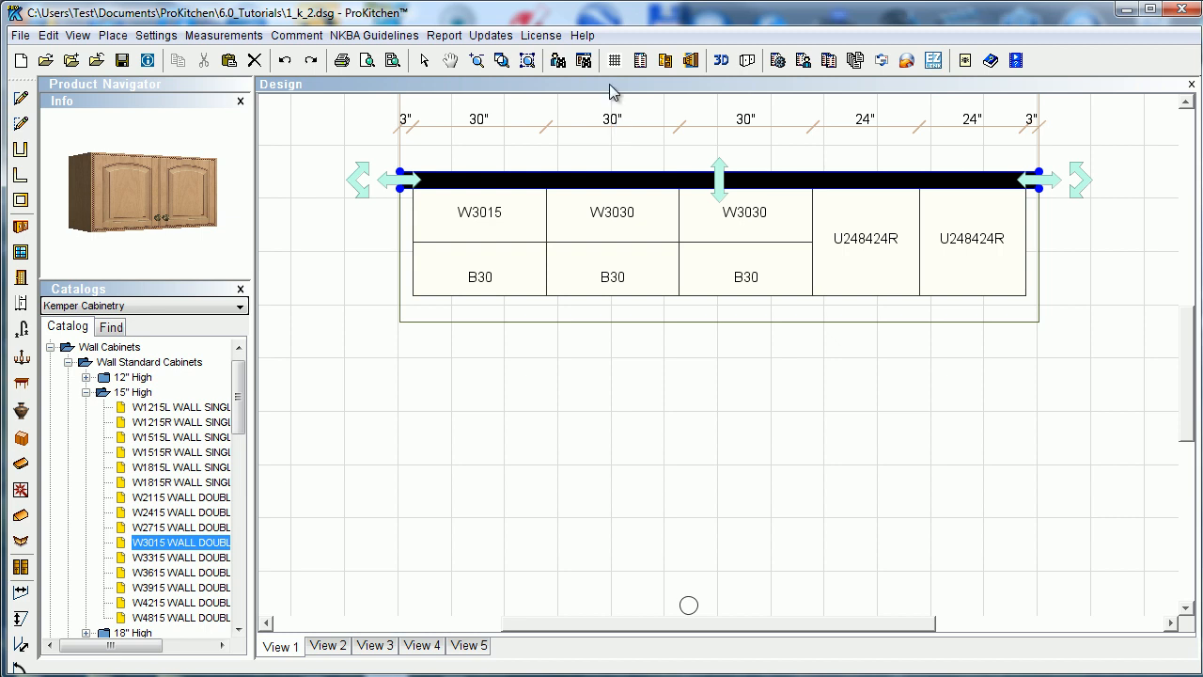
Show the cabinet wall in an elevation view above the plan and clear the plan selection
left_click(691, 60)
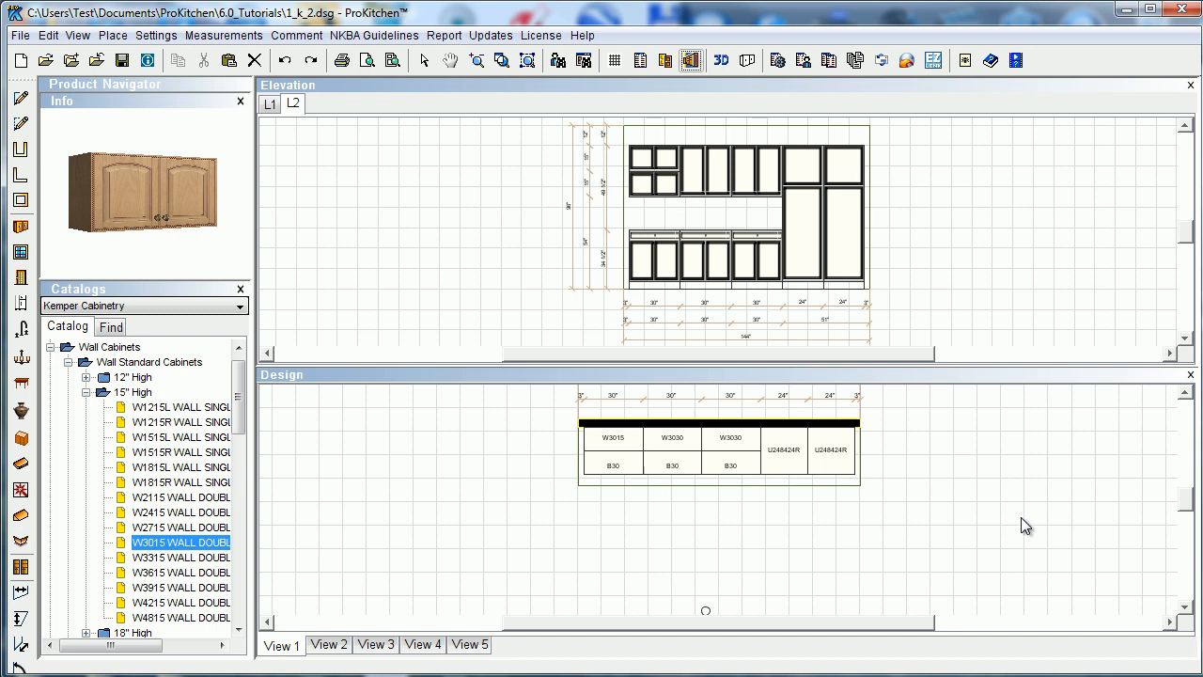
left_click(612, 440)
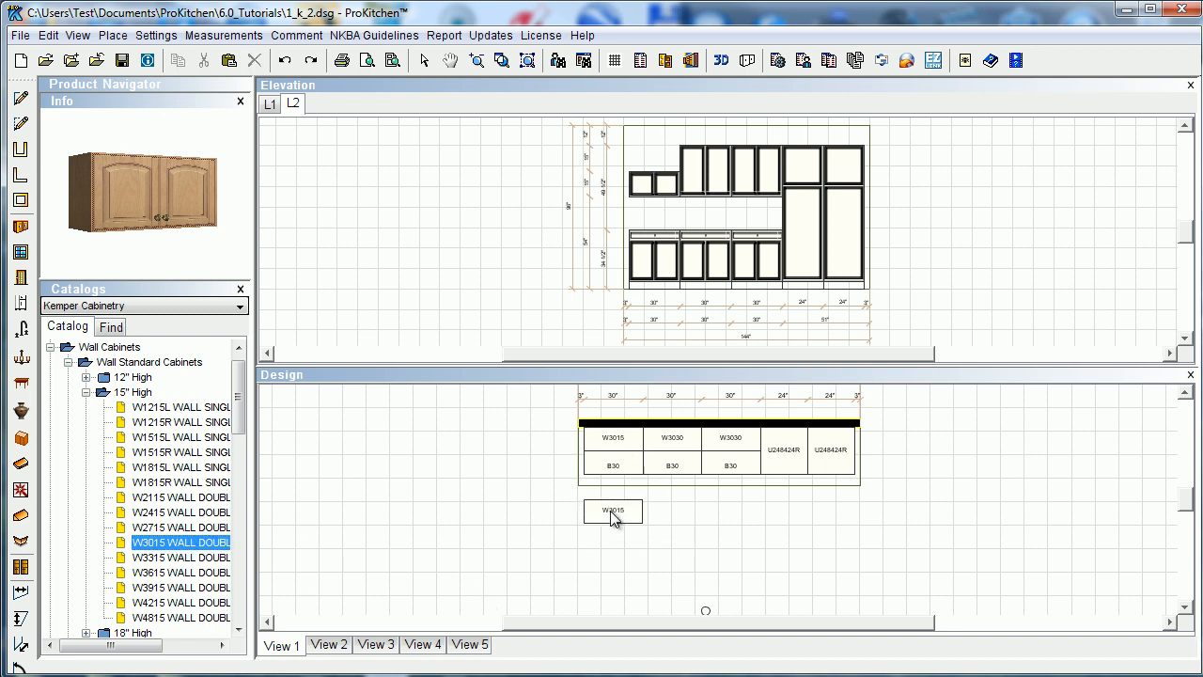
Stack the loose W3015 above an existing wall cabinet, visible in the elevation
right_click(612, 515)
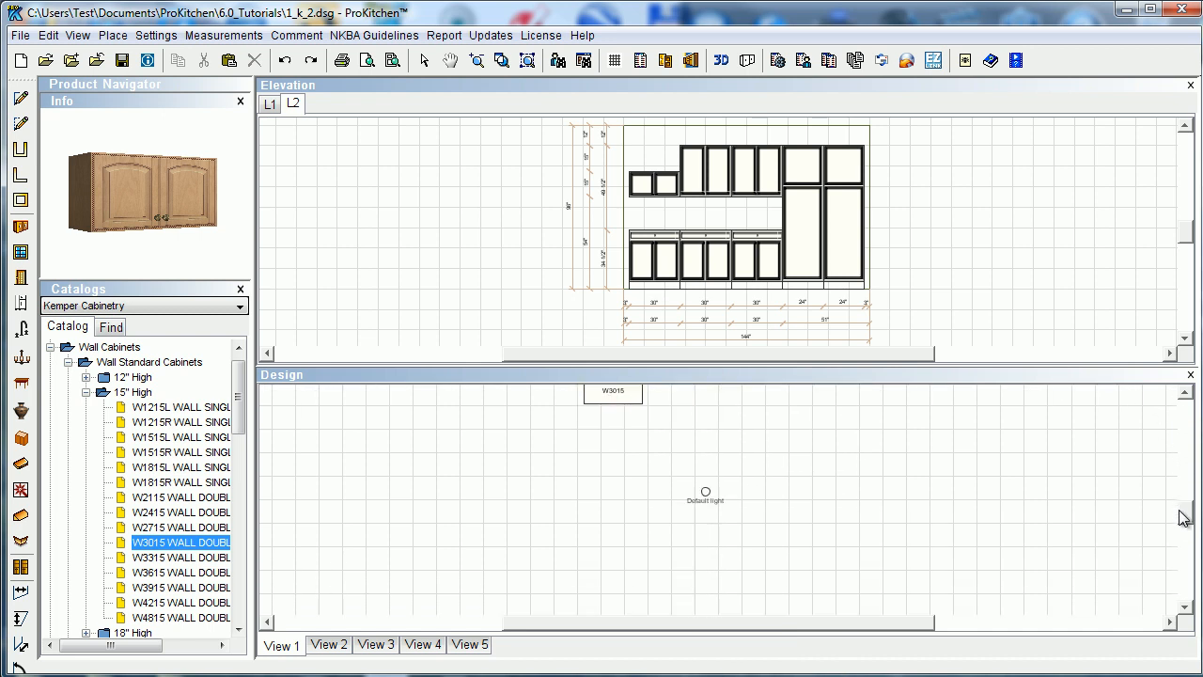
right_click(613, 389)
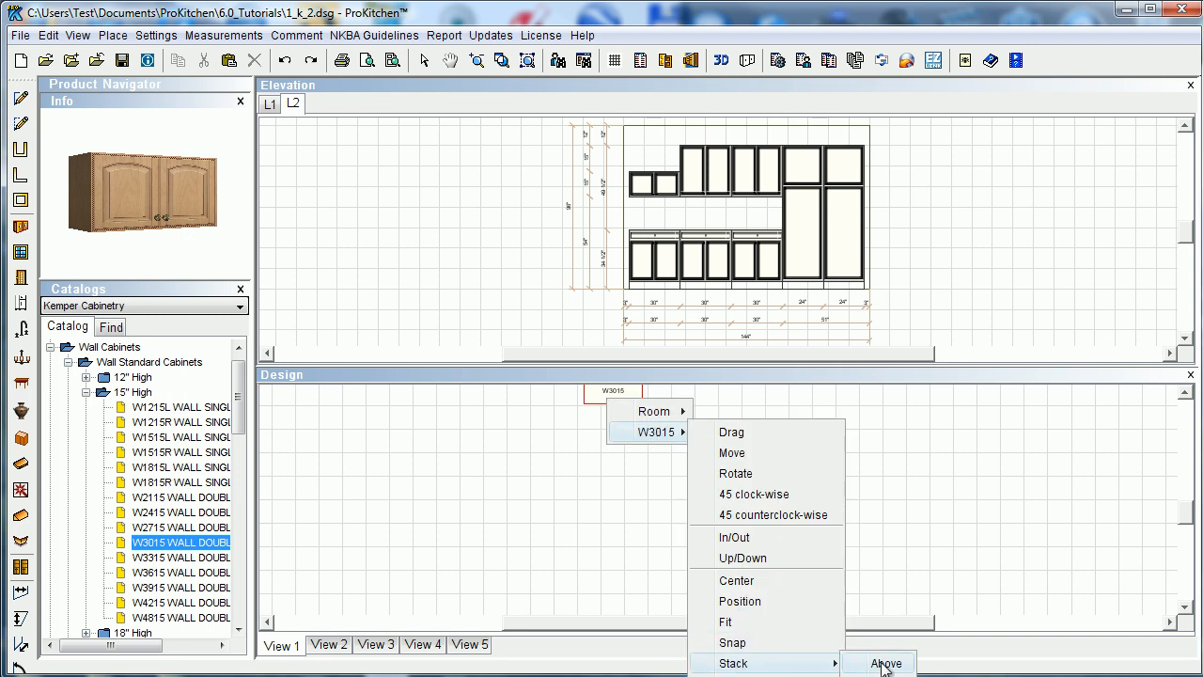
left_click(883, 661)
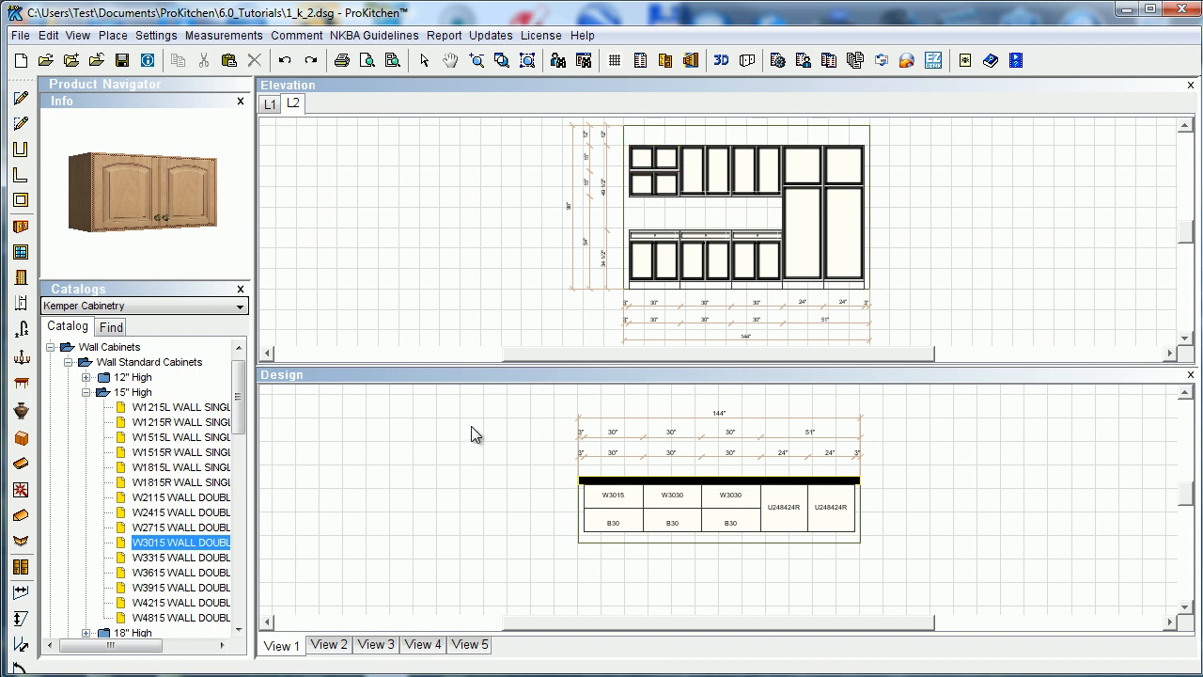
mouse_move(488, 423)
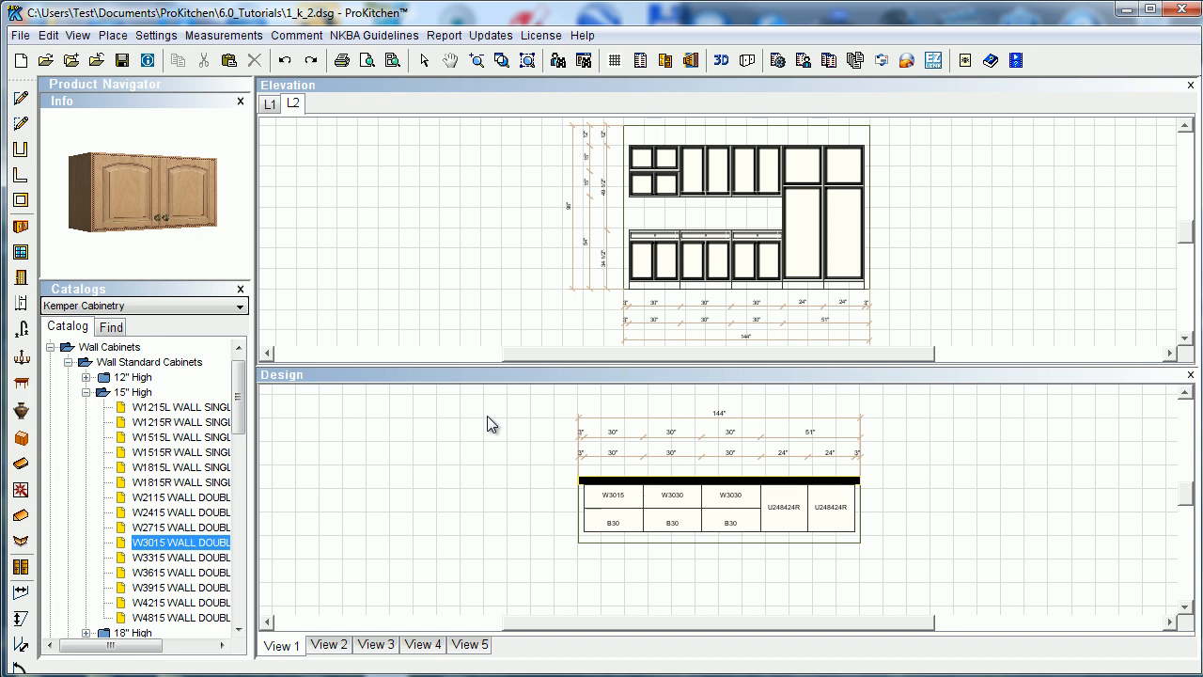
mouse_move(515, 443)
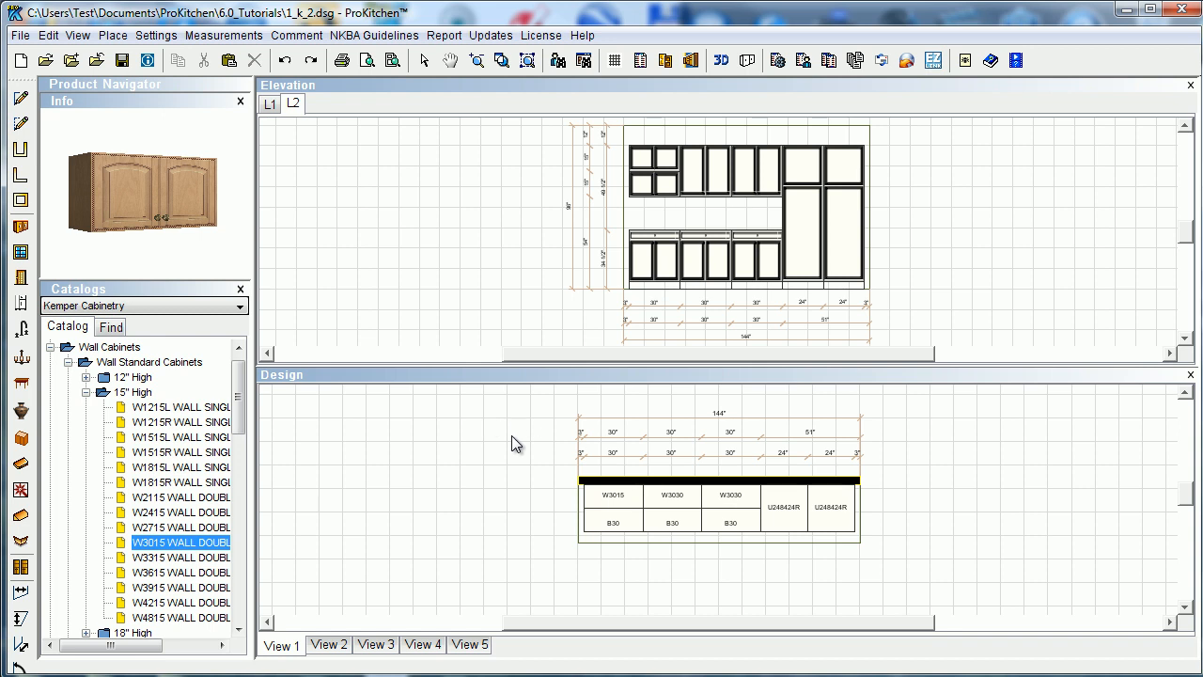
mouse_move(639, 243)
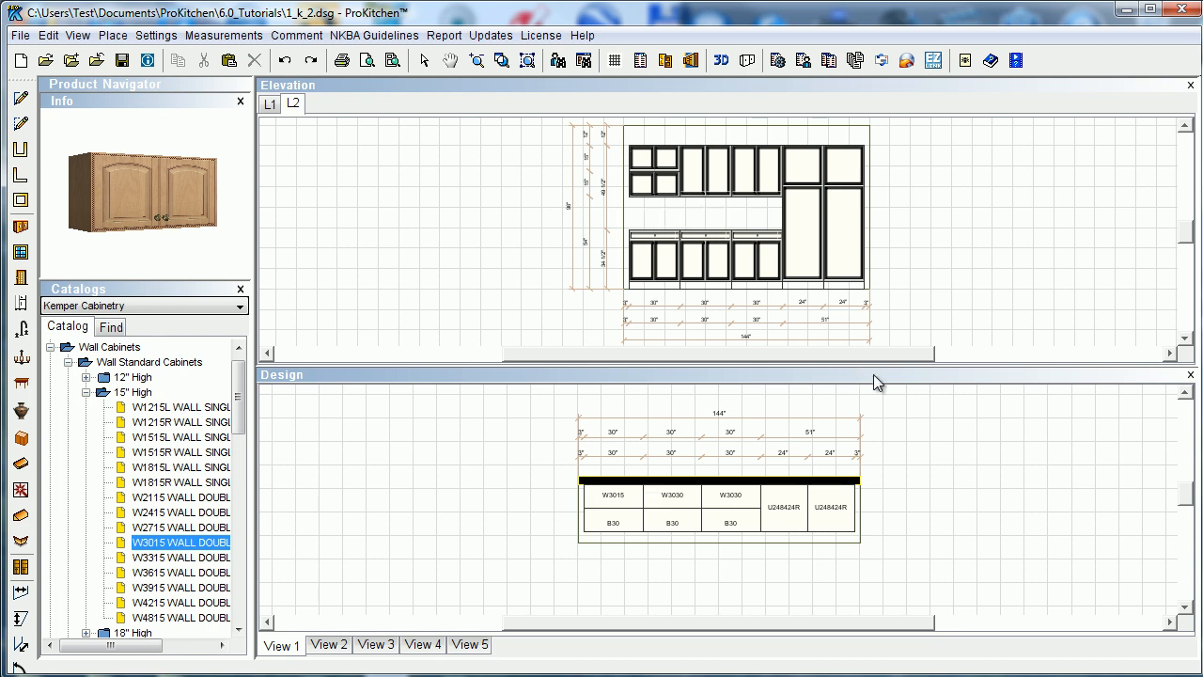
mouse_move(1017, 507)
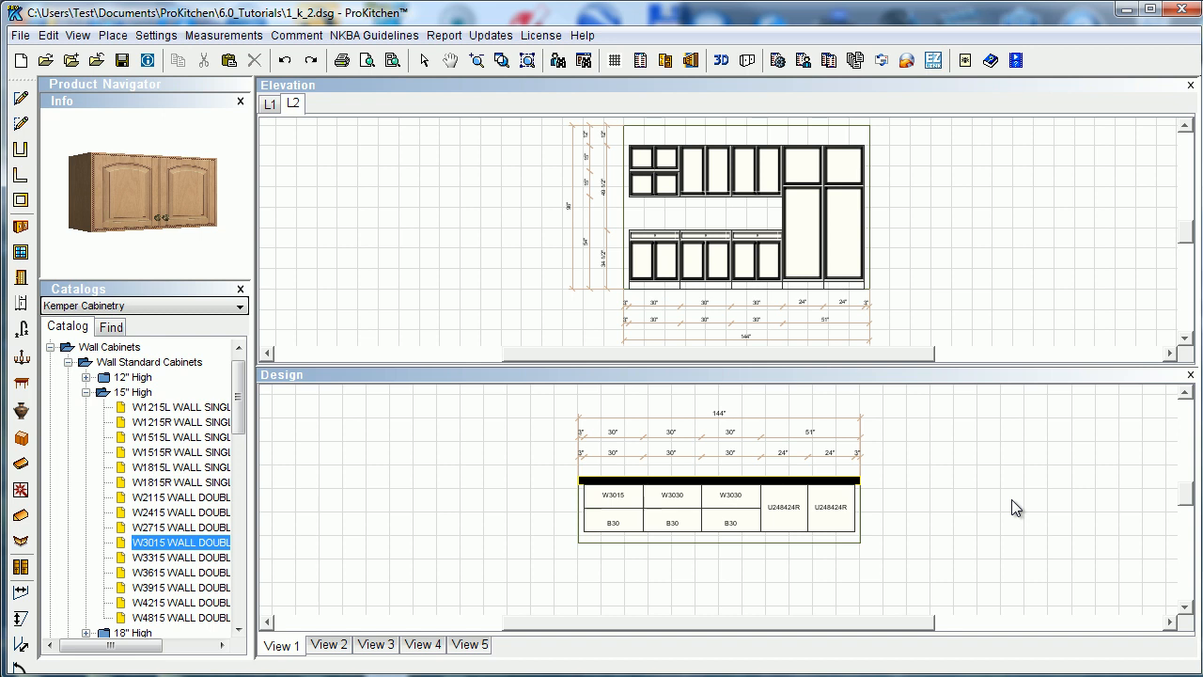
mouse_move(1019, 500)
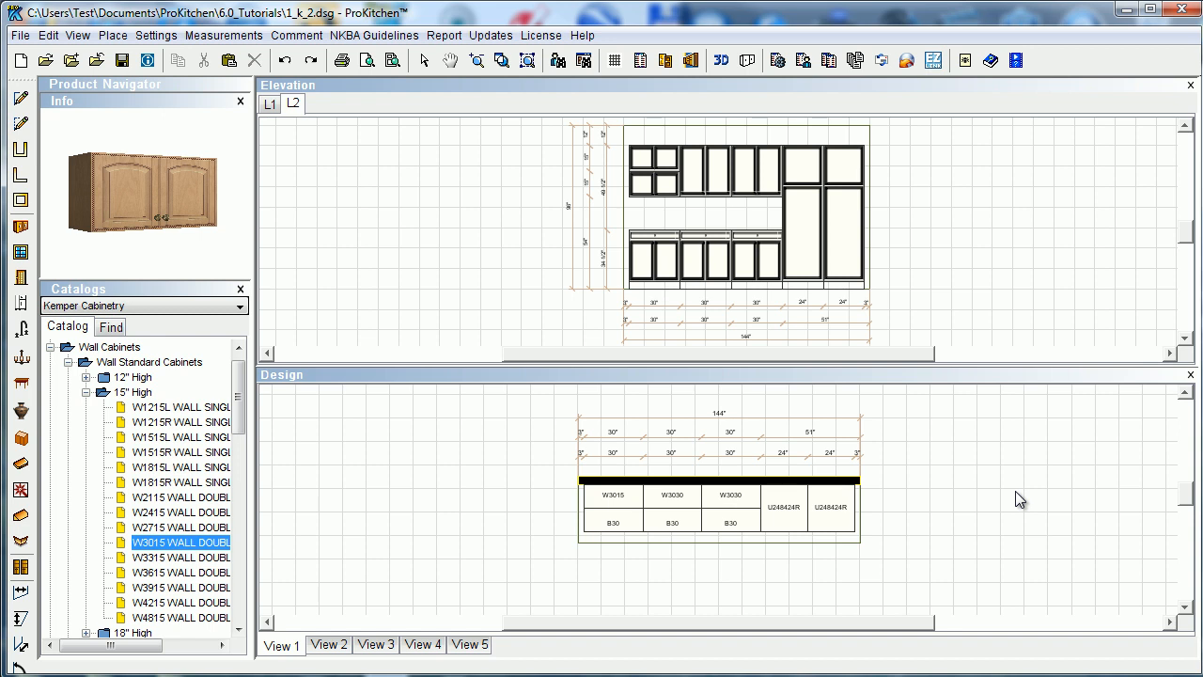
mouse_move(1018, 372)
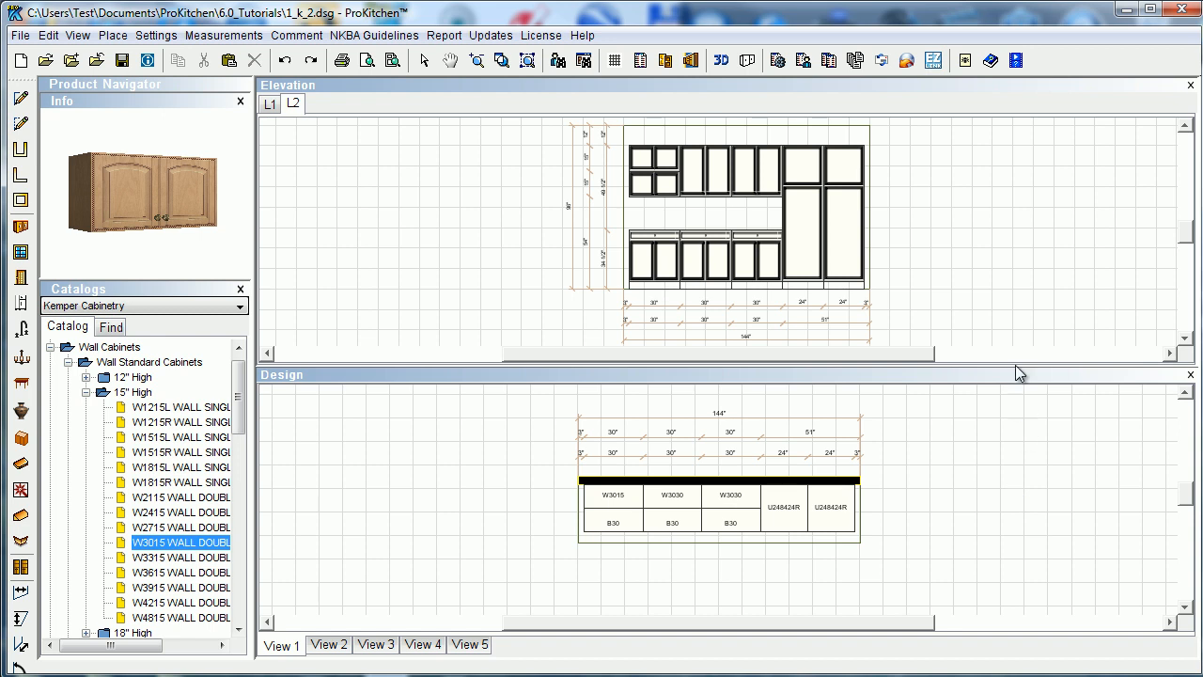
mouse_move(1007, 439)
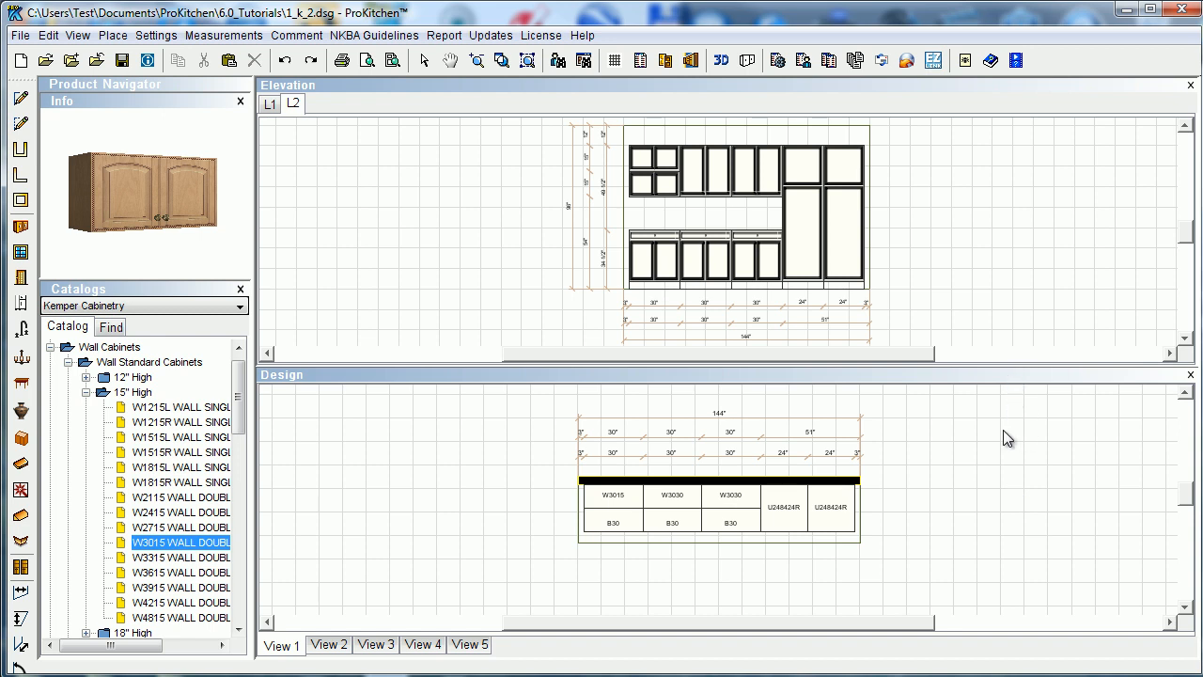